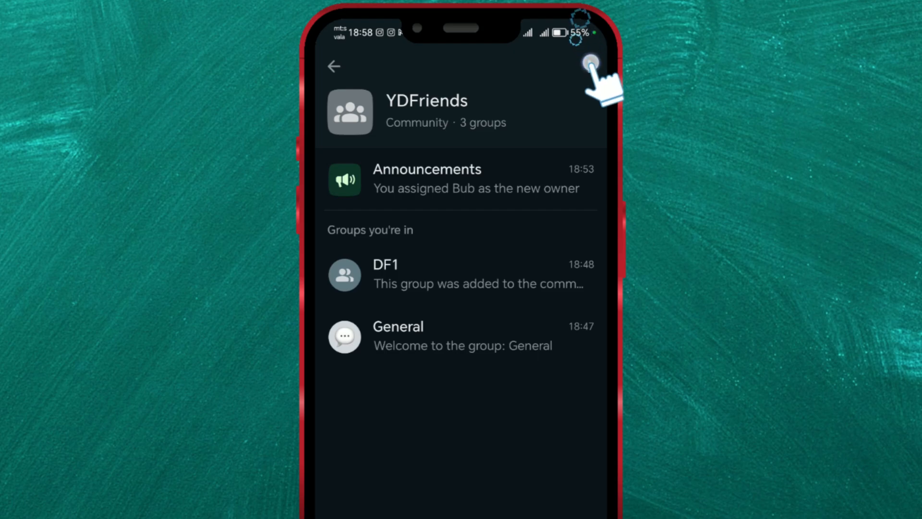
Step: Open the YDFriends community's overflow menu showing Community info, Invite members and Community settings
{"action": "left_click", "coordinate": [594, 62]}
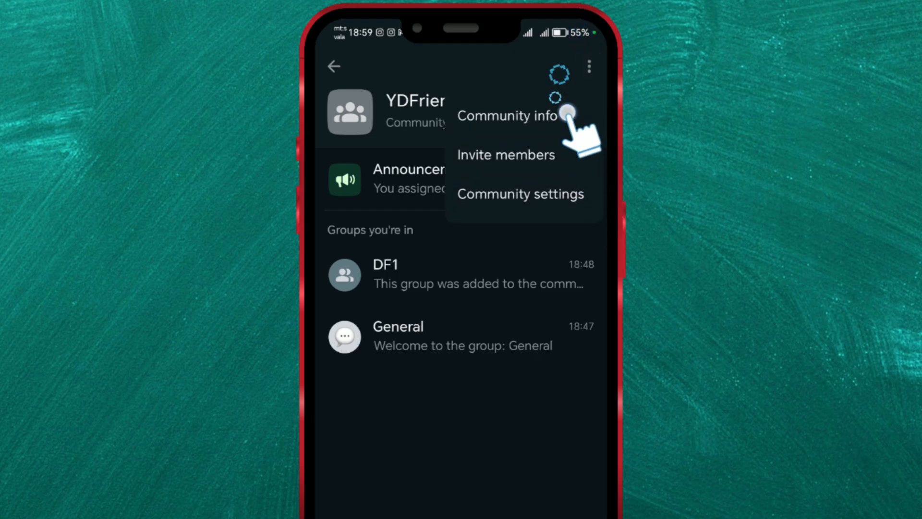
Step: Open YDFriends Community info and scroll to the members: you (Admin) and Bub (Owner)
{"action": "left_click", "coordinate": [507, 116]}
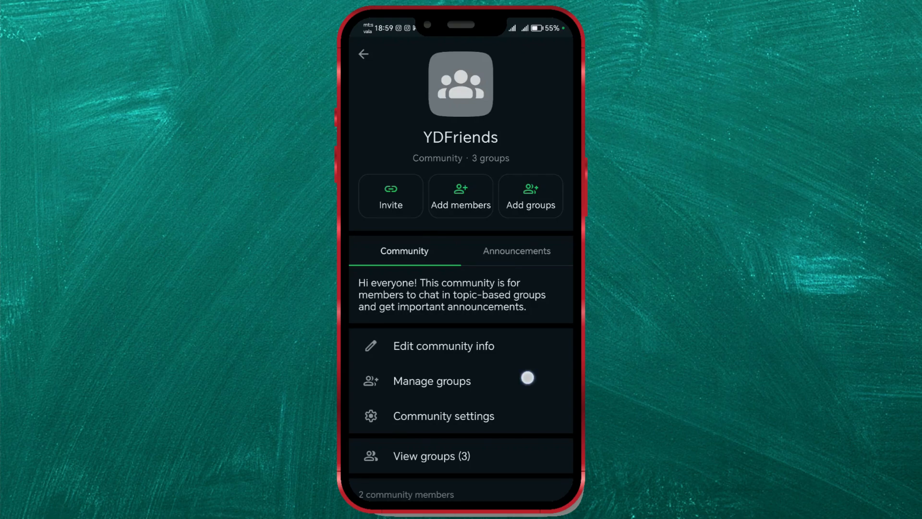
{"action": "scroll", "scroll_direction": "down", "scroll_amount": 3}
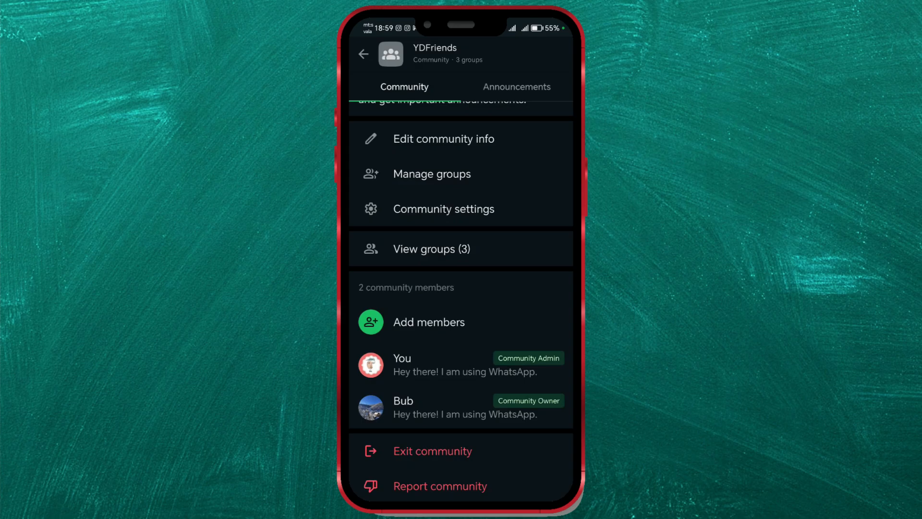
Step: Select your own 'You' member entry and choose Dismiss as admin
{"action": "left_click", "coordinate": [402, 365]}
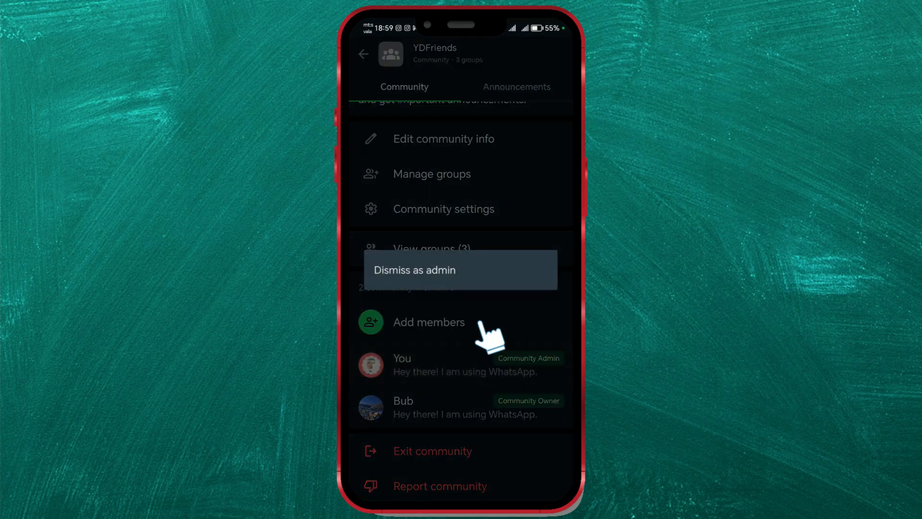
{"action": "left_click", "coordinate": [414, 270]}
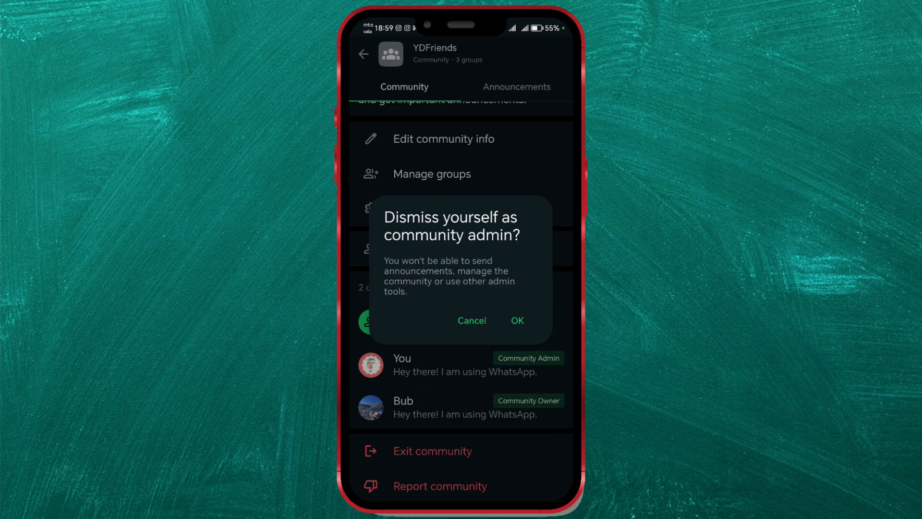
Step: Confirm dismissing yourself as YDFriends admin with OK, then return to the Chats list
{"action": "left_click", "coordinate": [517, 320]}
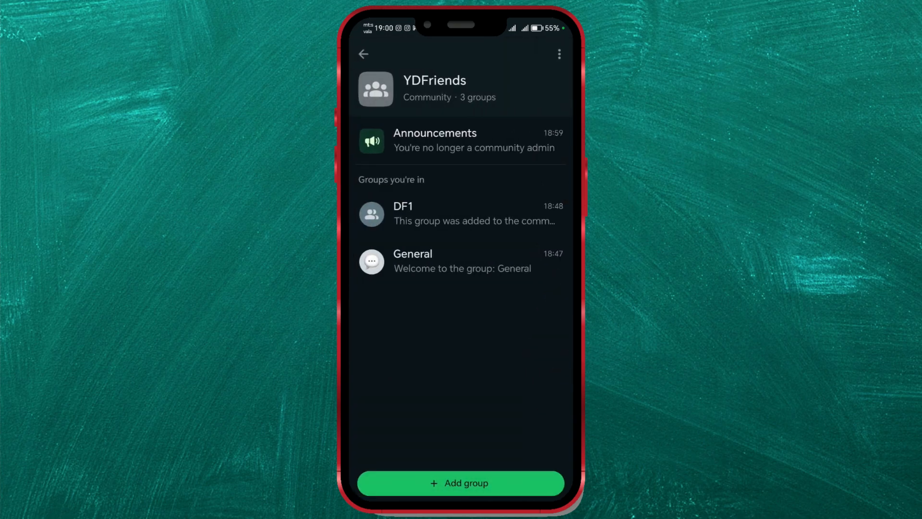
{"action": "left_click", "coordinate": [364, 54]}
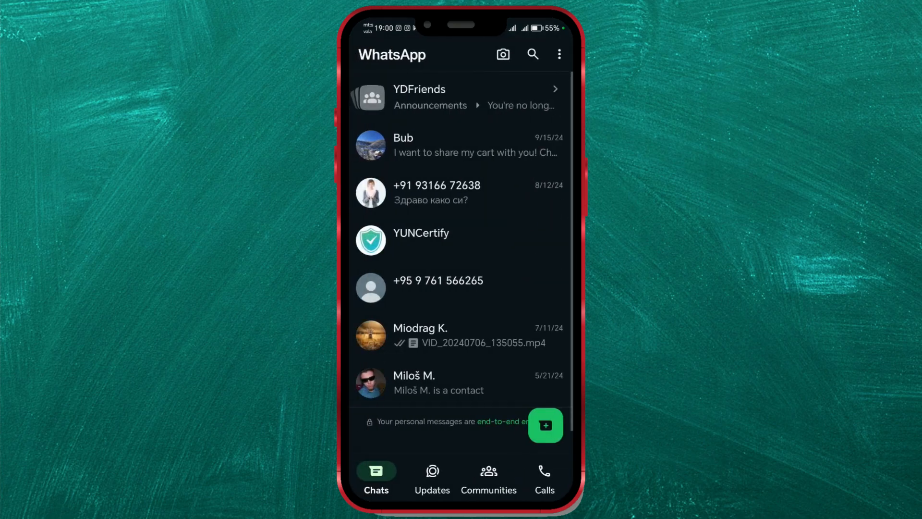